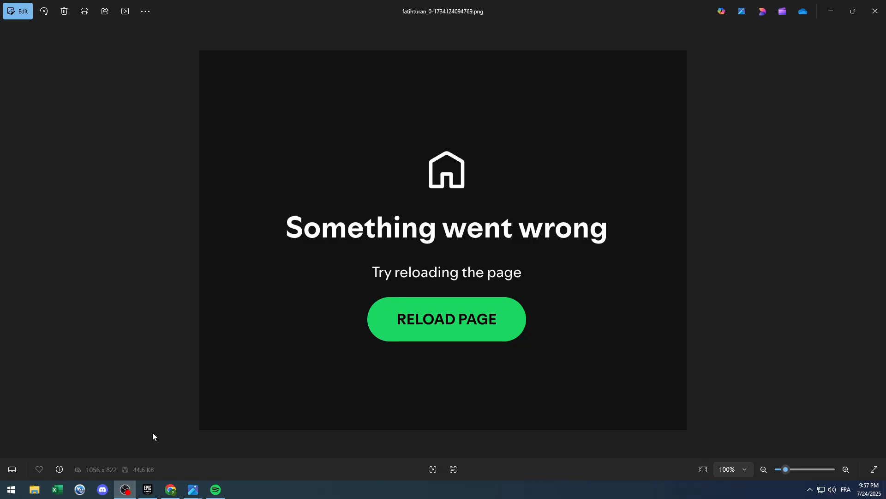
mouse_move(365, 300)
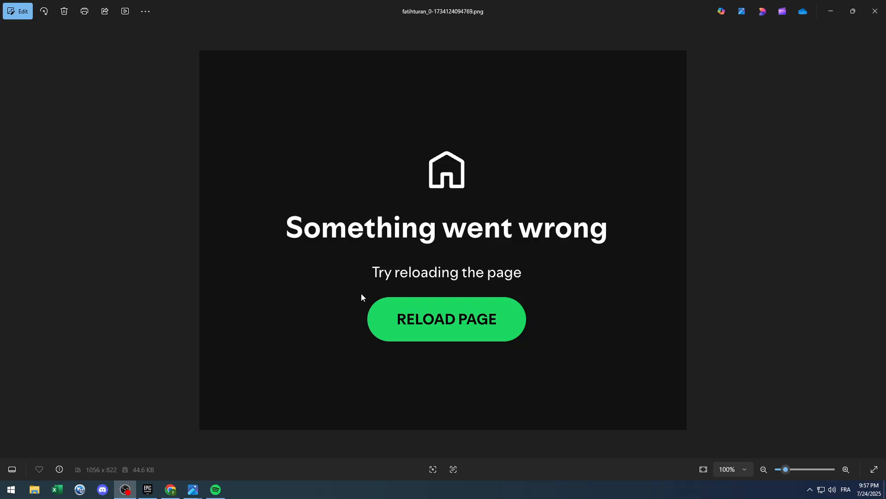
Step: Bring Spotify's home feed to the front, with Vargas' 'KTER MN 10' loaded
click(215, 489)
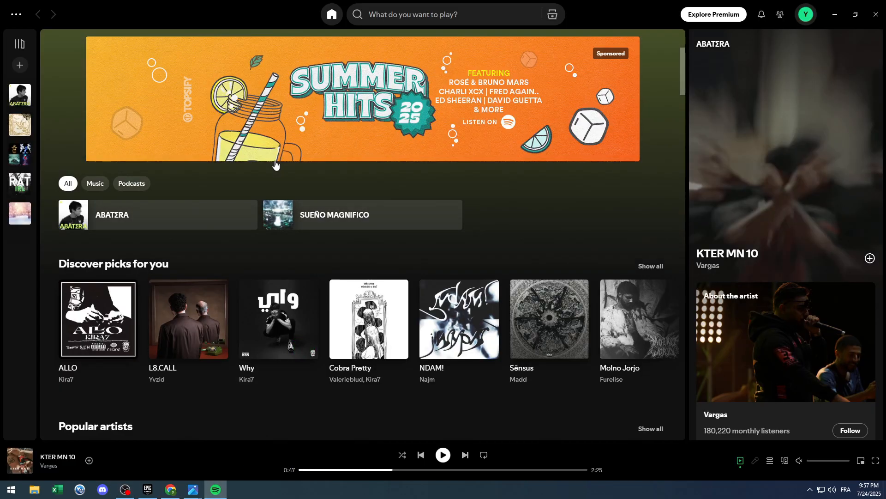
mouse_move(708, 270)
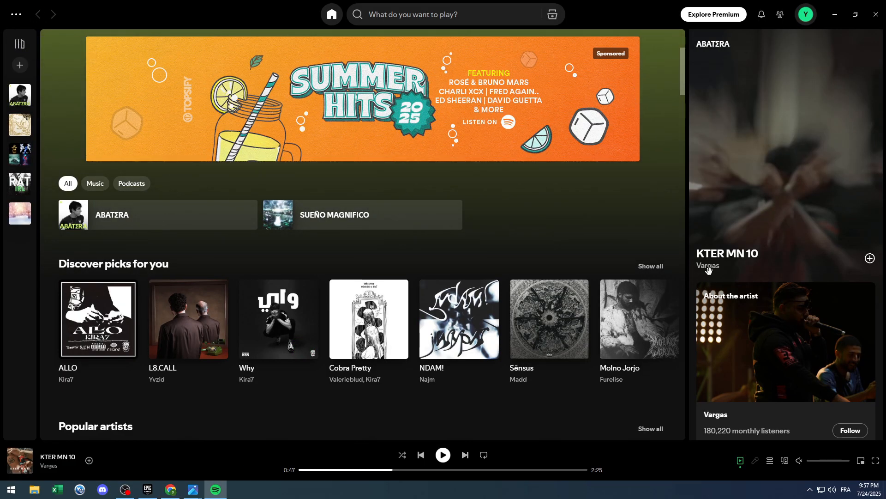
mouse_move(546, 407)
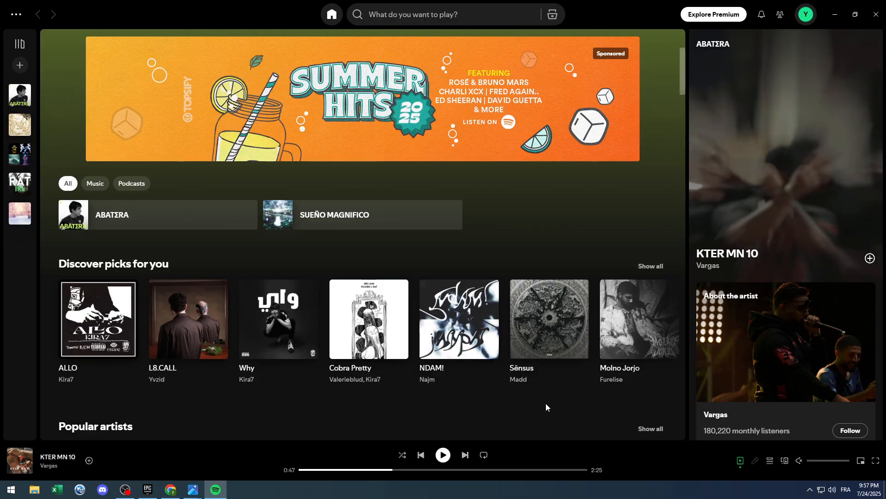
mouse_move(349, 423)
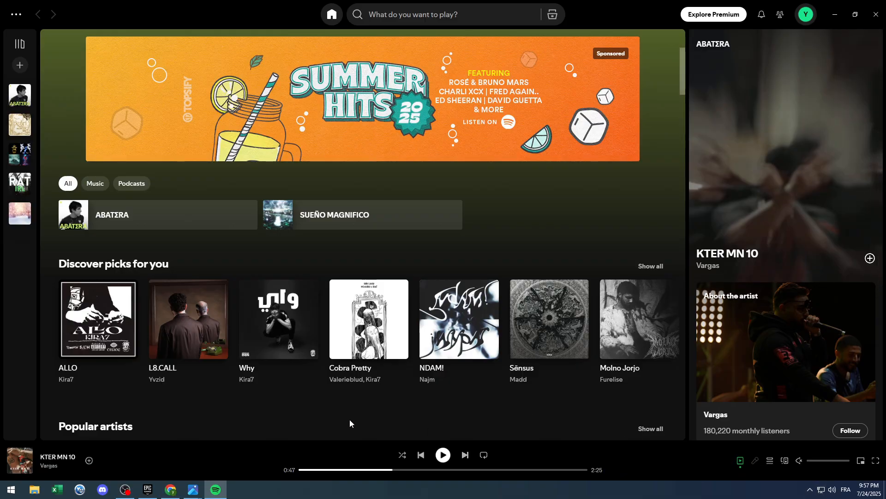
mouse_move(203, 426)
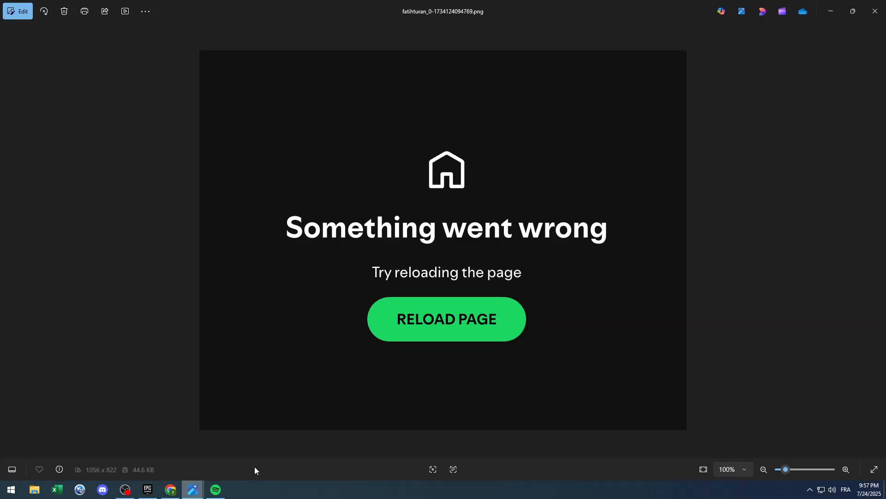
mouse_move(447, 178)
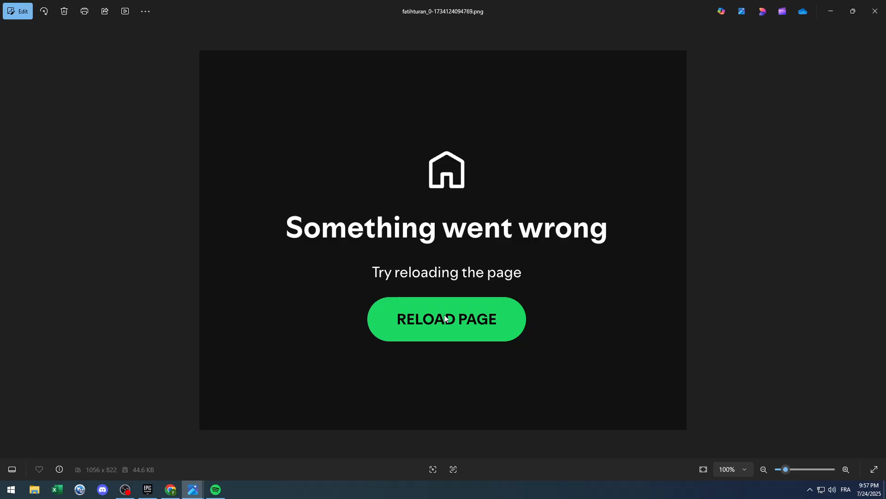
mouse_move(446, 153)
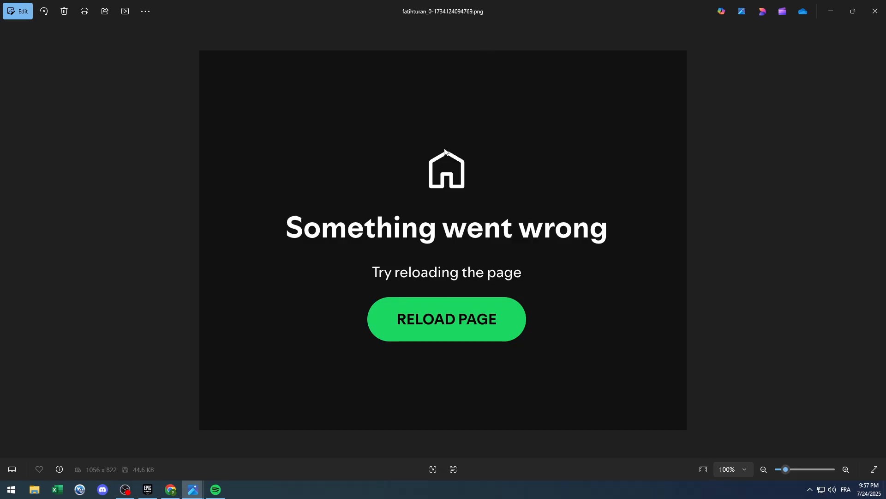
Step: Preview the 'Spotify can't play this right now' screenshot in Photos, then return to Spotify's home feed
click(214, 489)
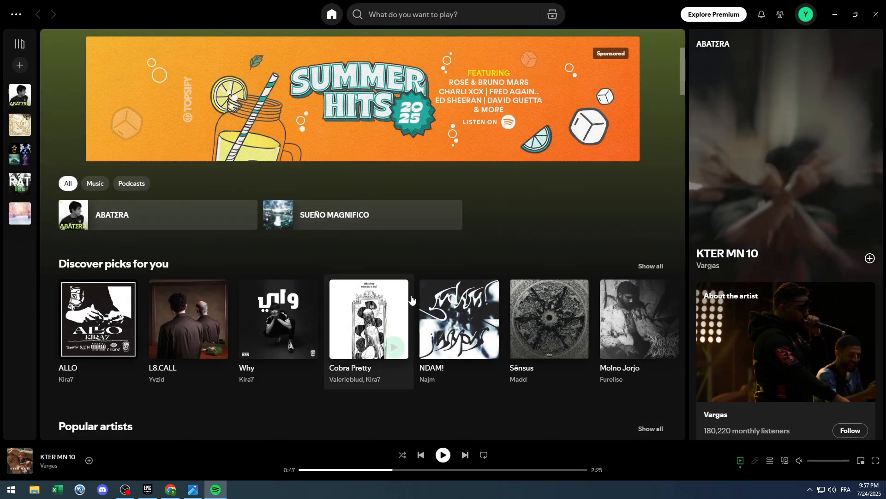
mouse_move(598, 445)
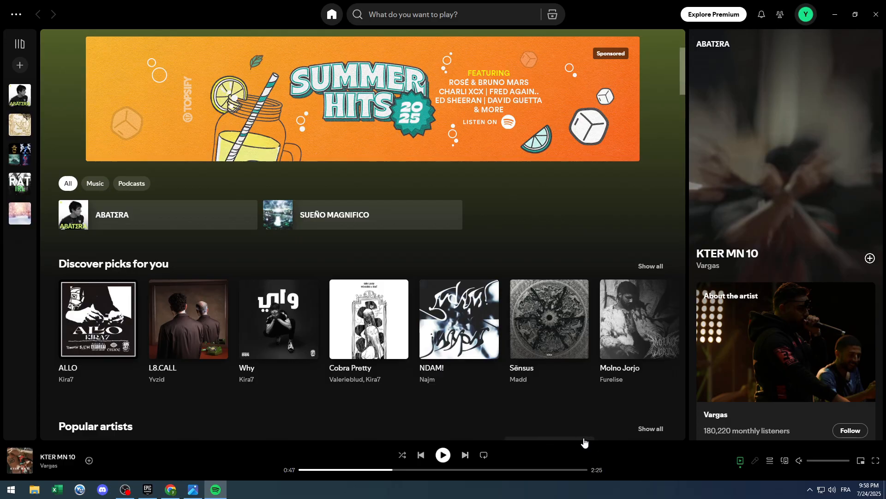
mouse_move(526, 442)
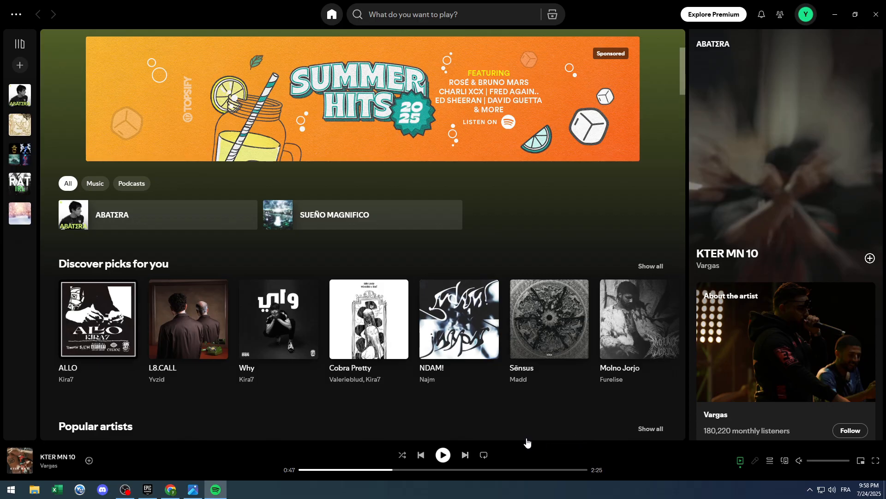
click(194, 488)
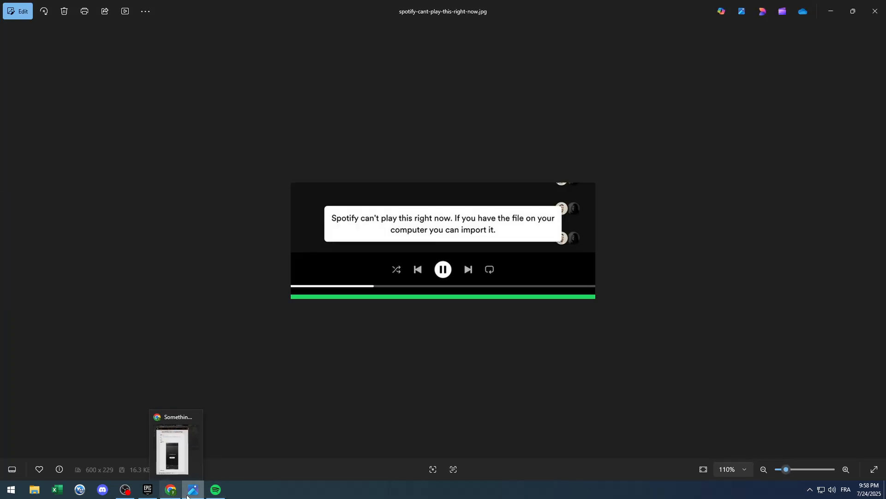
click(214, 489)
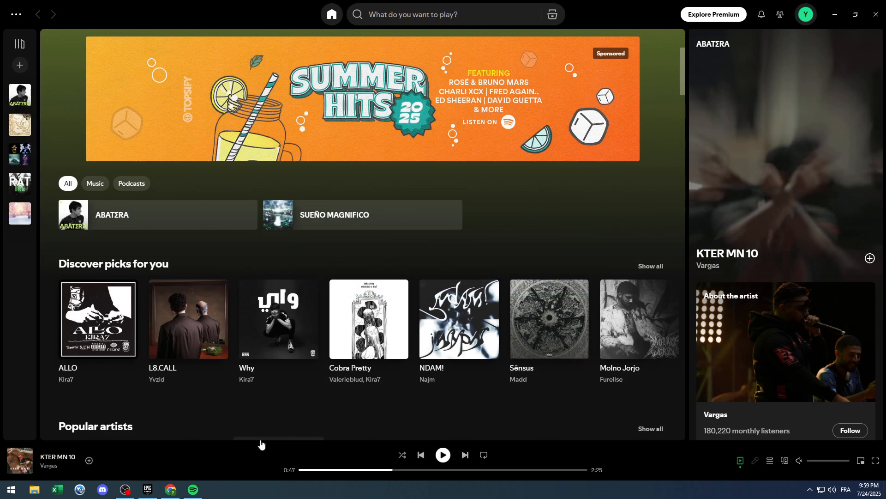